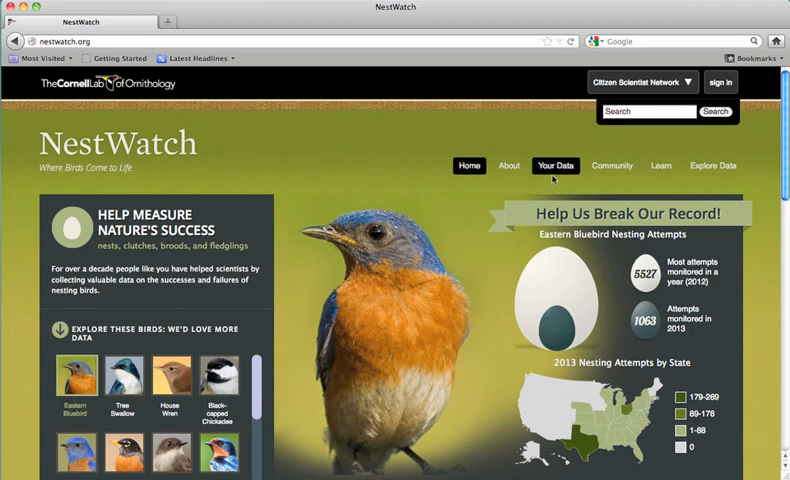
- Open the Your Data page and scroll to the nest map and recent activity
left_click(556, 165)
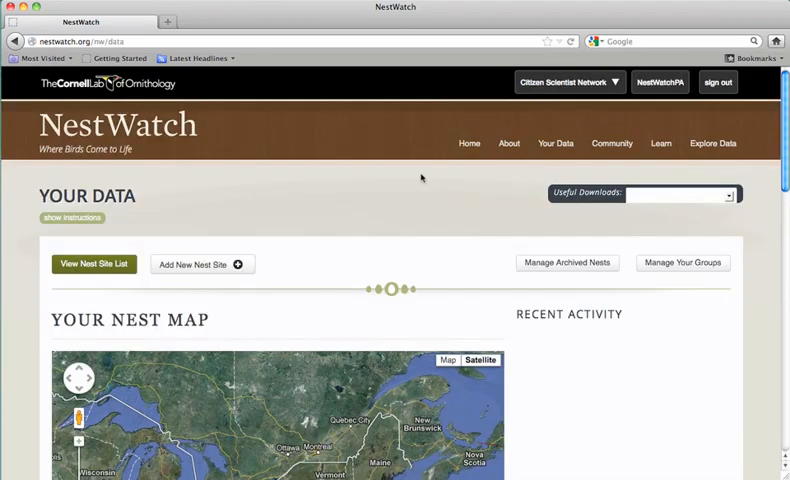
mouse_move(373, 187)
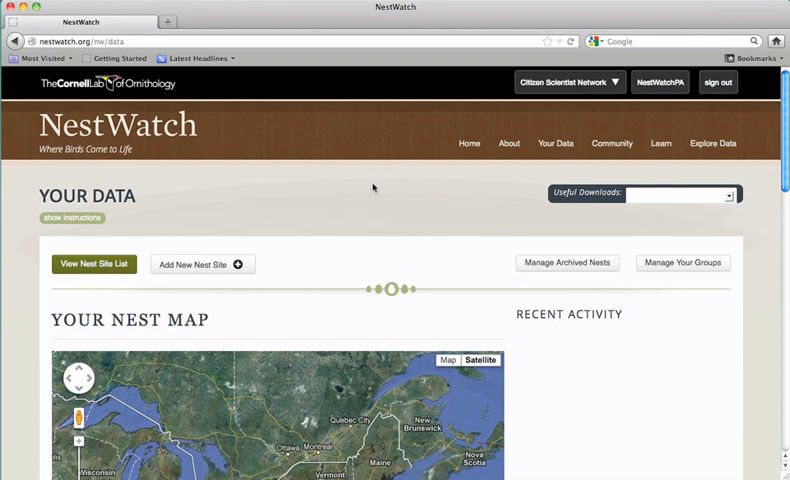
scroll("down", 3)
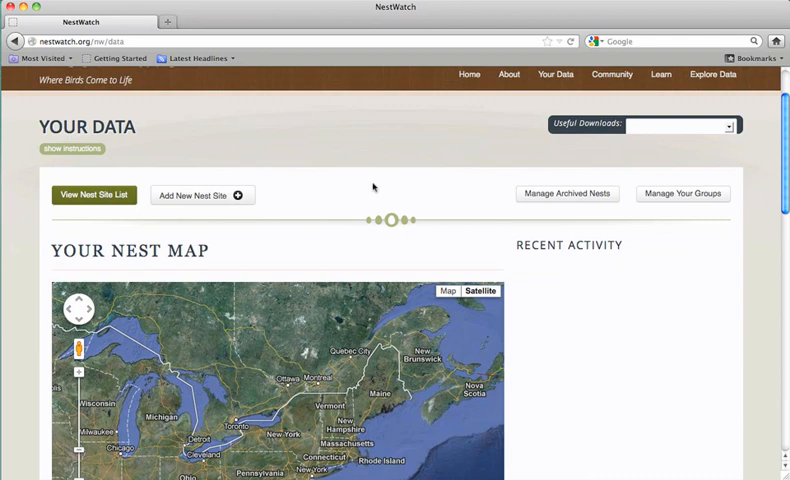
mouse_move(324, 199)
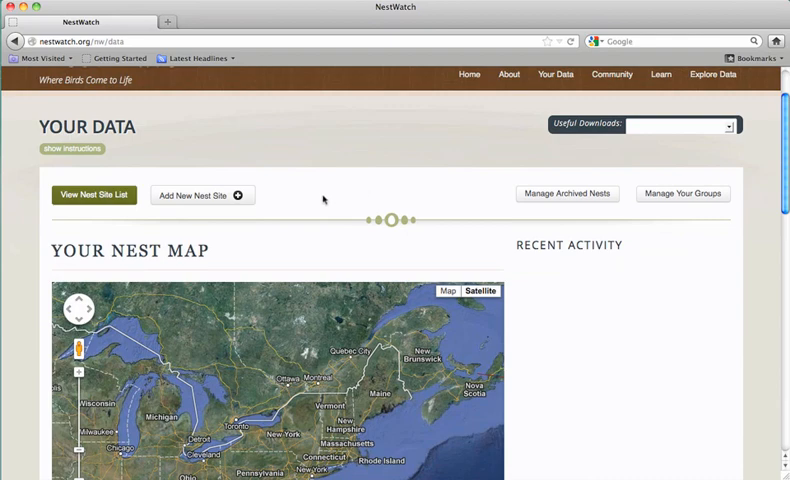
mouse_move(180, 195)
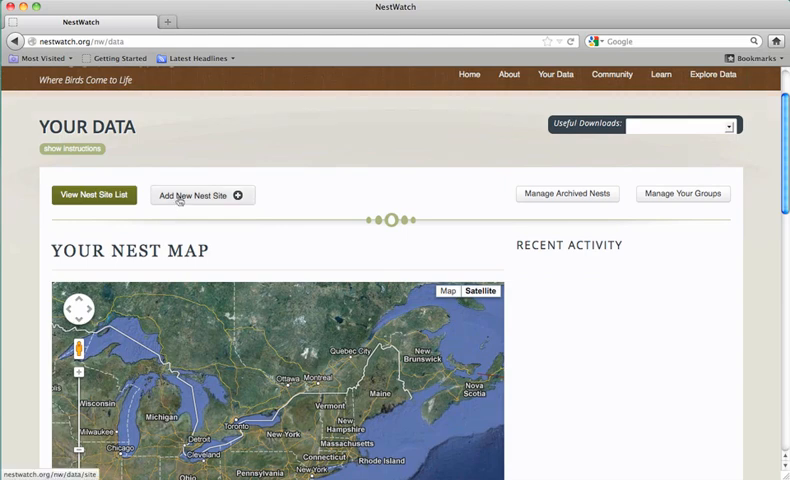
- Start a new nest site and show the Find the Nest Location instructions
left_click(196, 195)
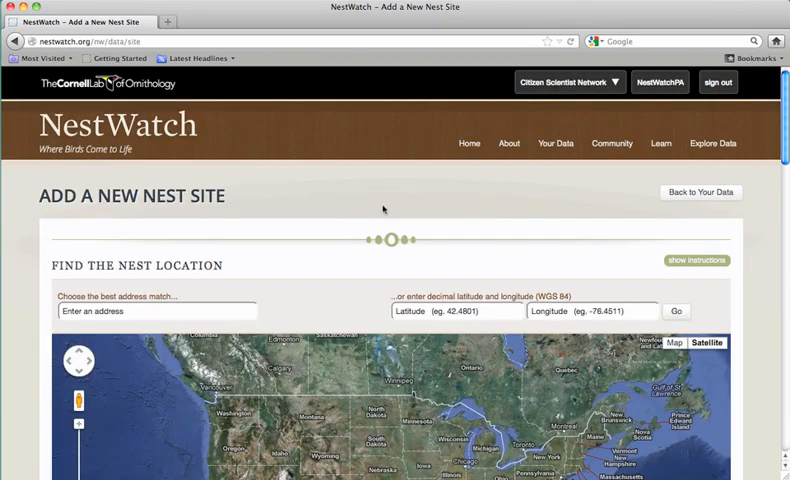
mouse_move(712, 271)
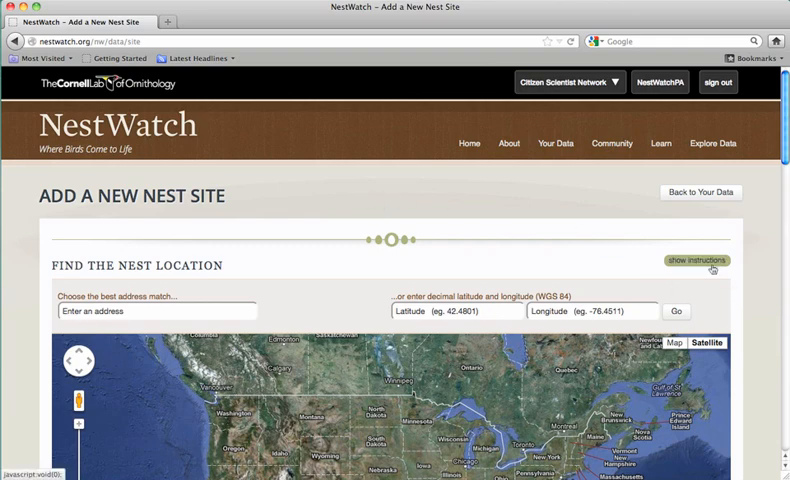
left_click(696, 260)
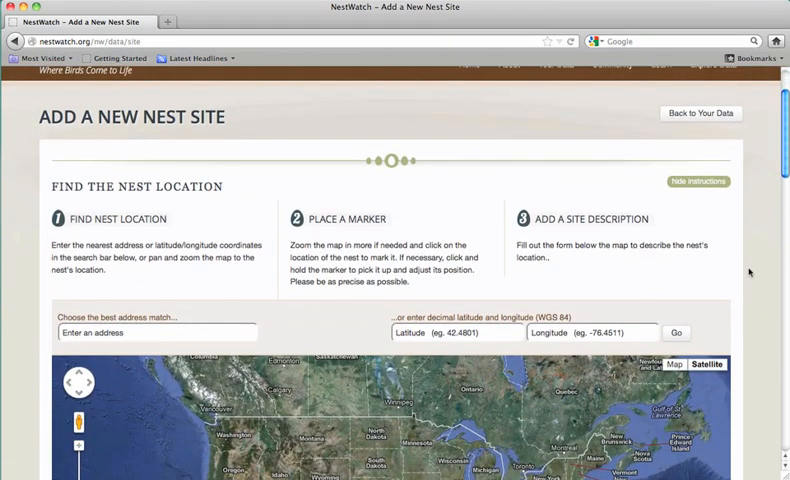
scroll("down", 3)
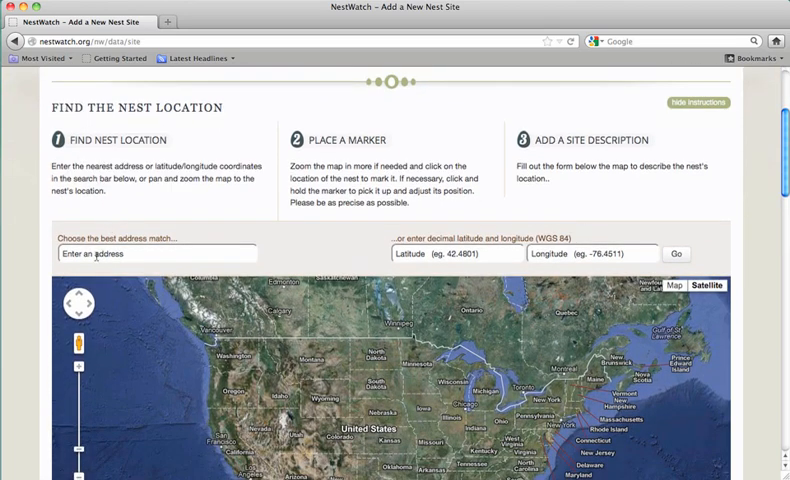
- Locate 159 Sapsucker Woods Road and drag the marker onto the trees by Wilson Trail
left_click(450, 253)
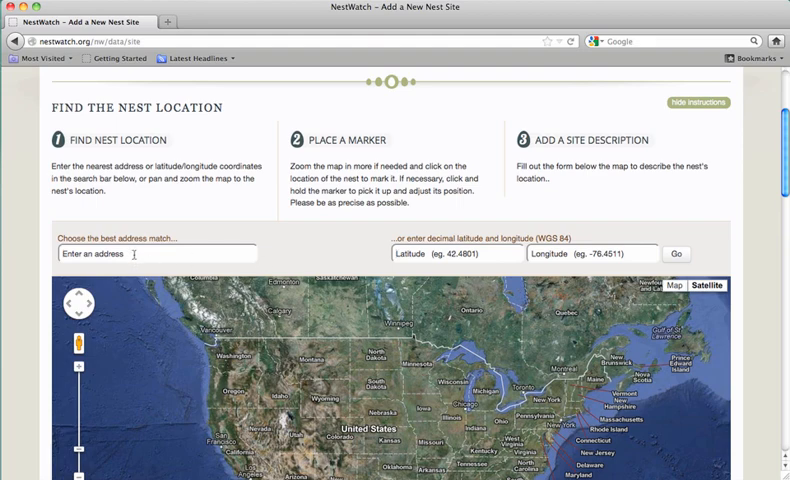
type("159 saps")
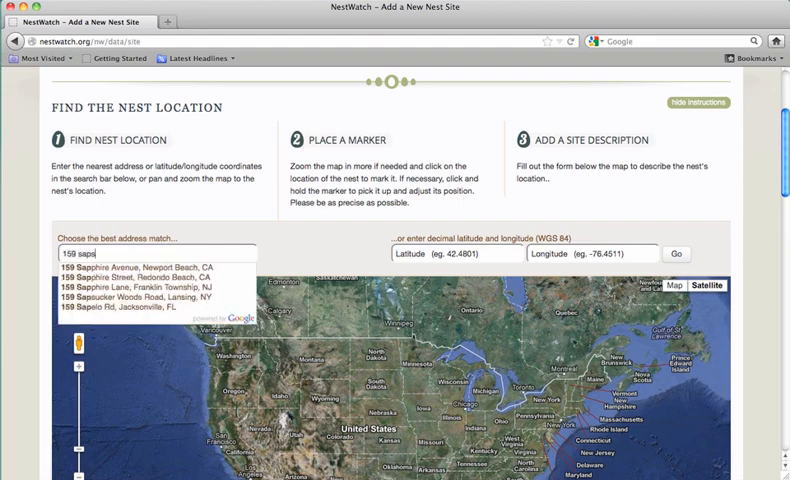
type("ucker Woods Road, Lansing, NY")
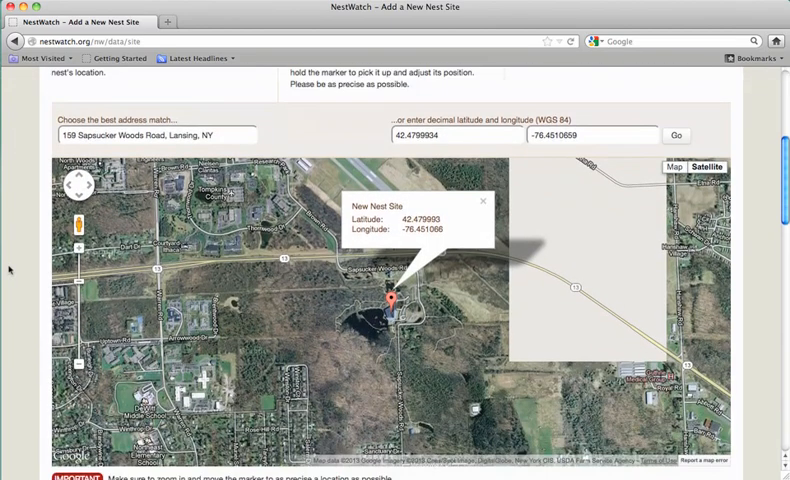
scroll("down", 3)
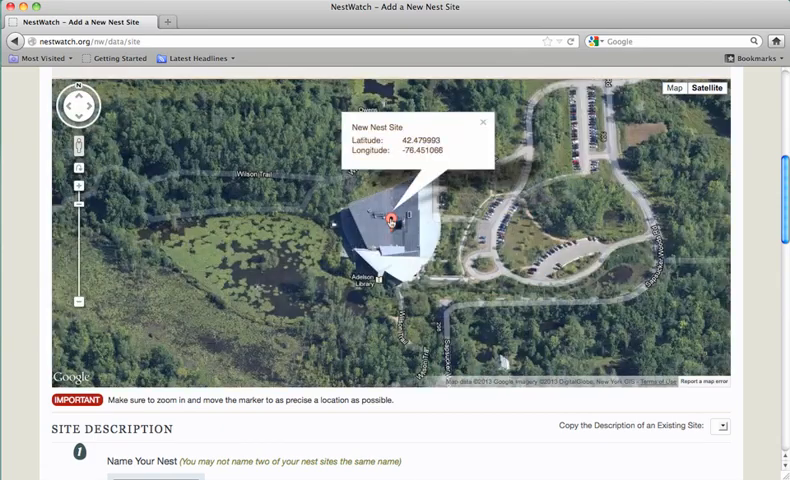
left_click_drag(388, 220, 315, 150)
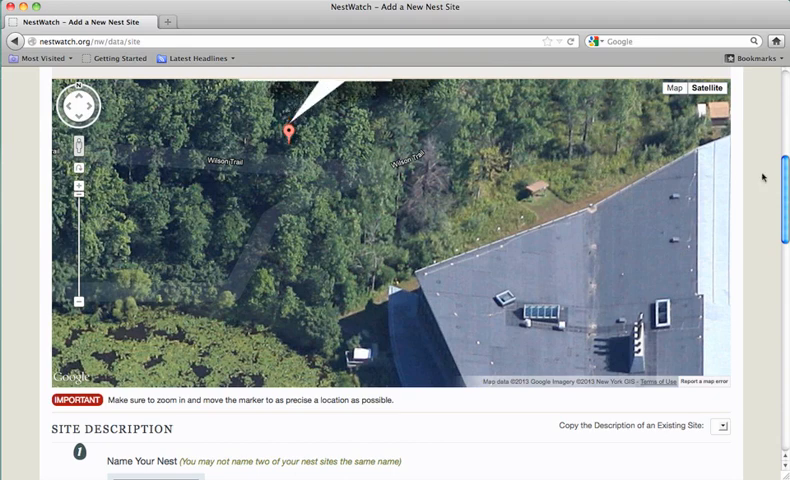
- Name the site 'My nest' and describe it as on a live tree branch
scroll("down", 3)
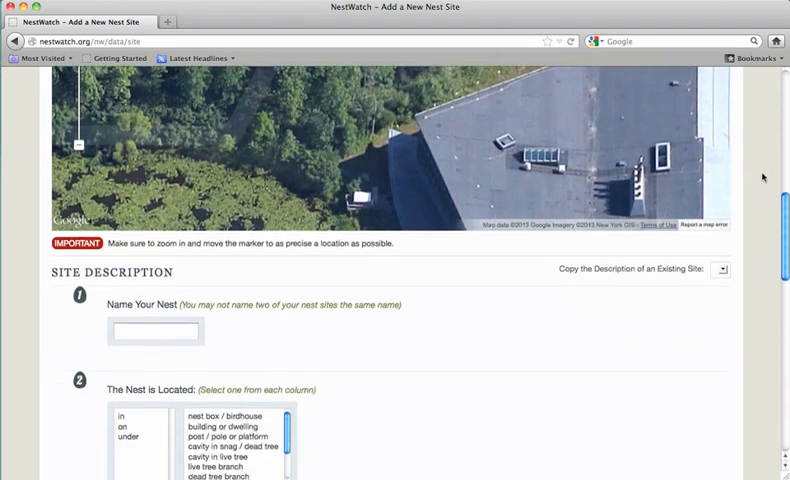
scroll("down", 3)
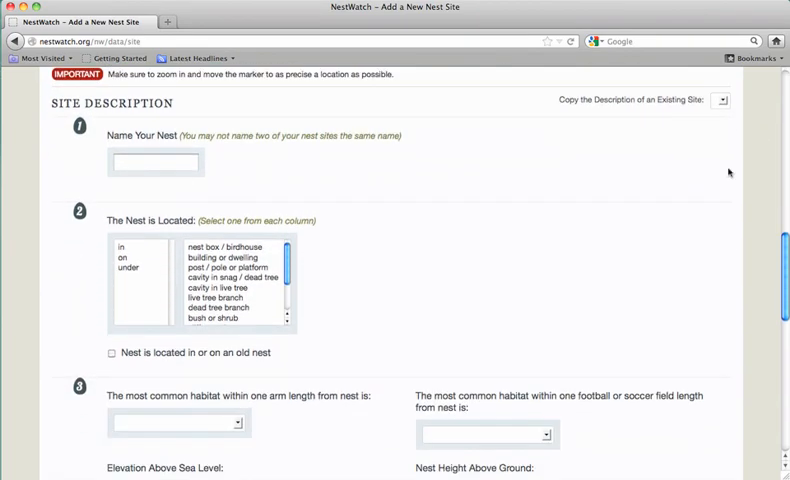
left_click(155, 162)
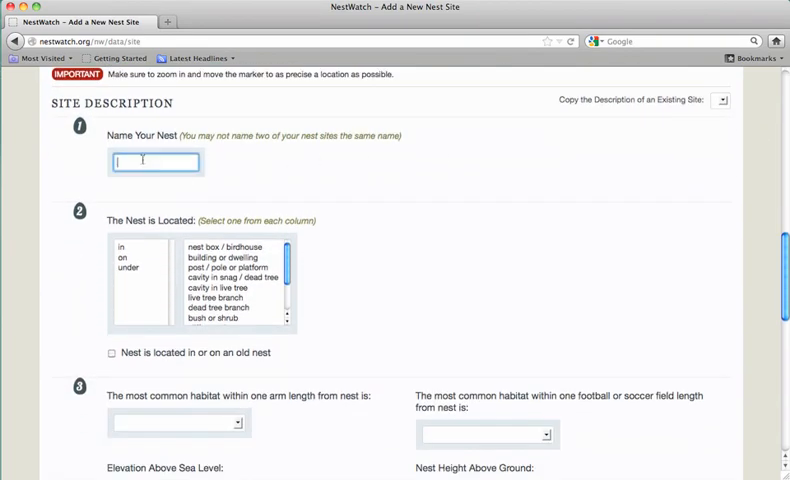
type("My")
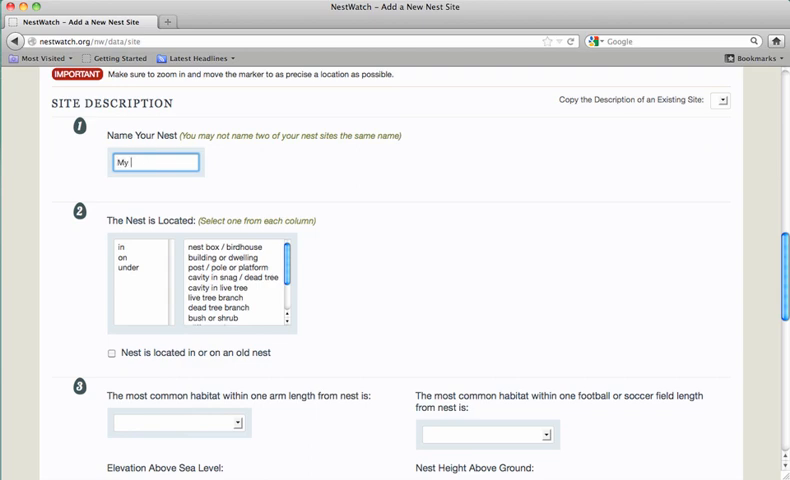
type("nest")
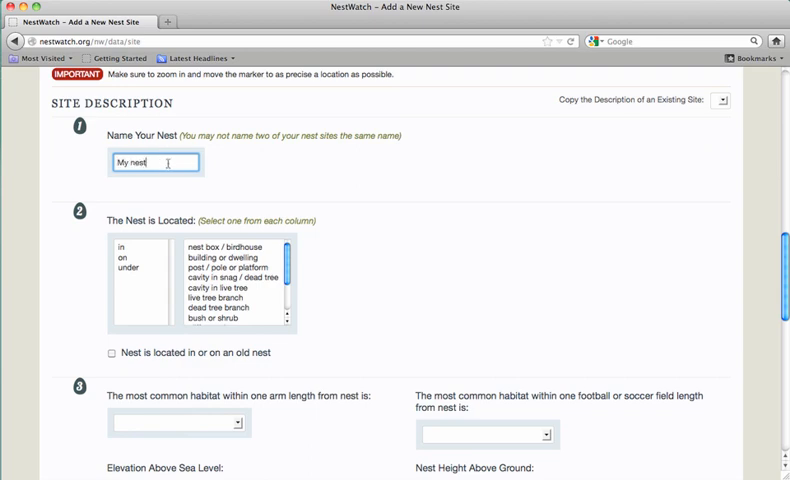
mouse_move(239, 188)
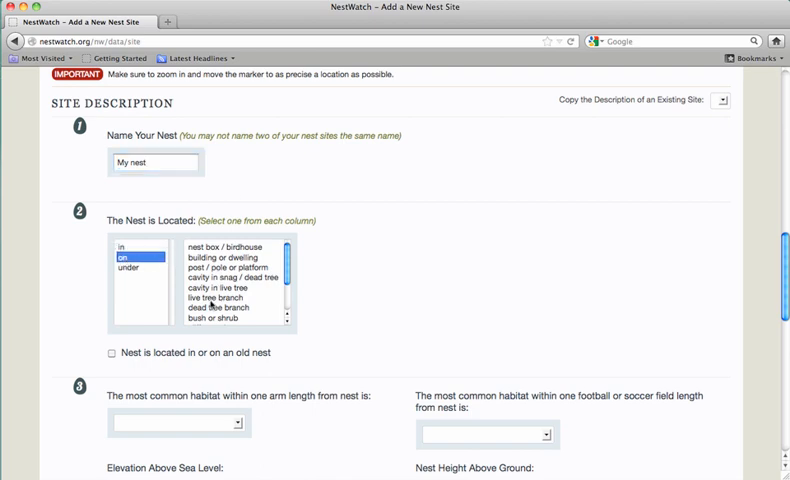
left_click(211, 298)
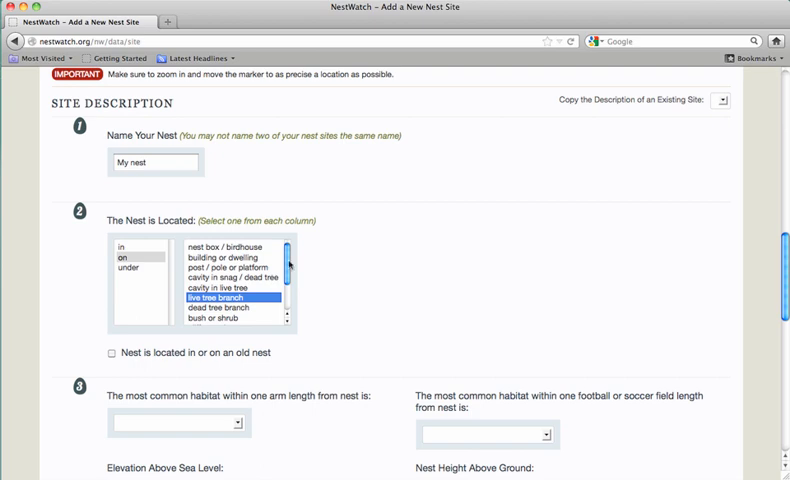
scroll("down", 3)
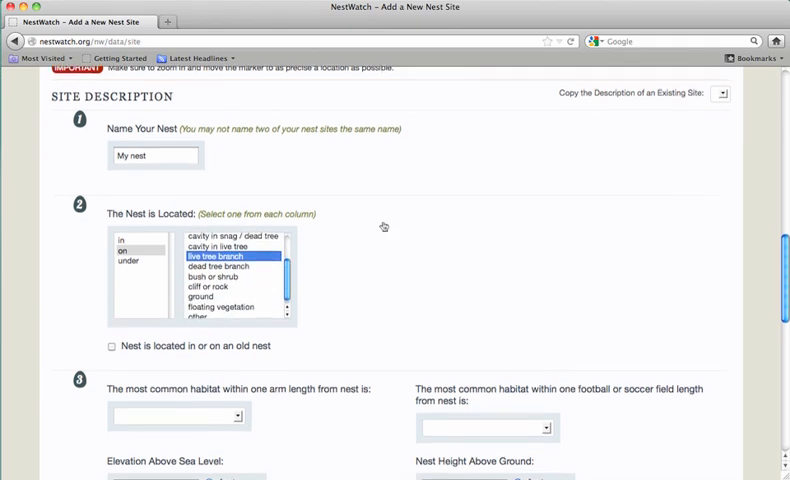
- Set both habitats to woodland/forest and the nest height to 10 feet
scroll("down", 3)
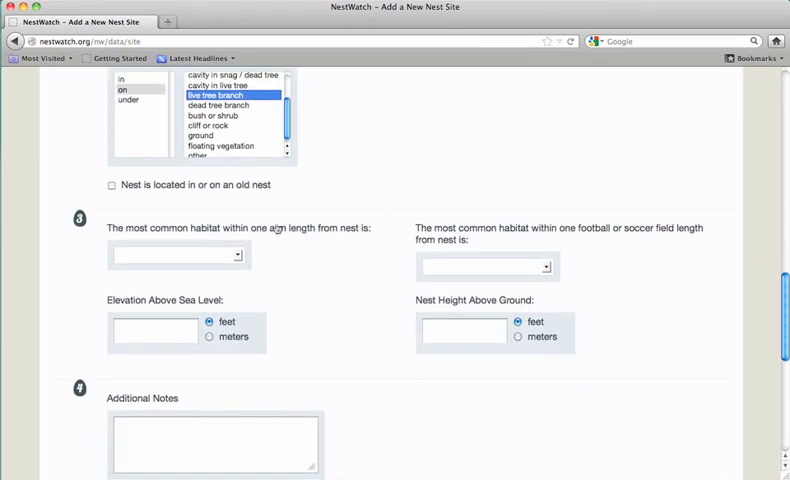
mouse_move(285, 250)
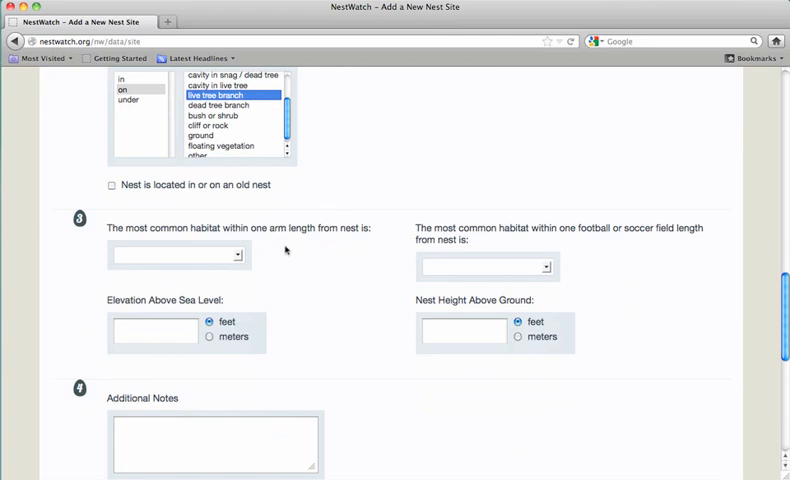
mouse_move(230, 258)
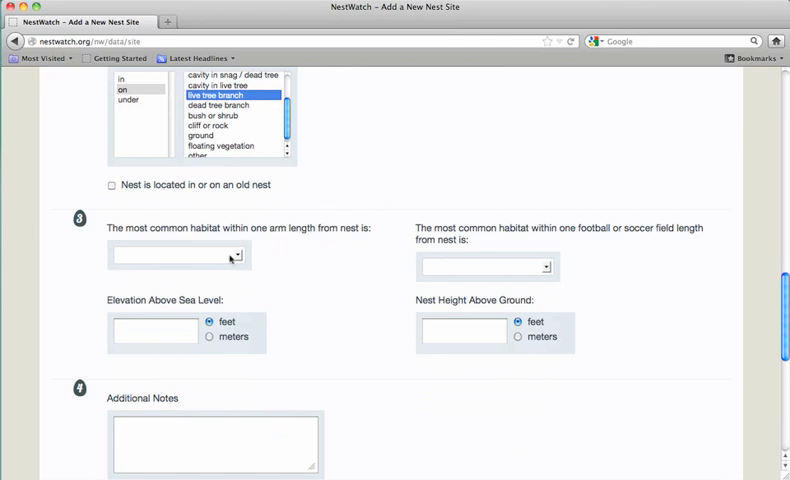
left_click(235, 255)
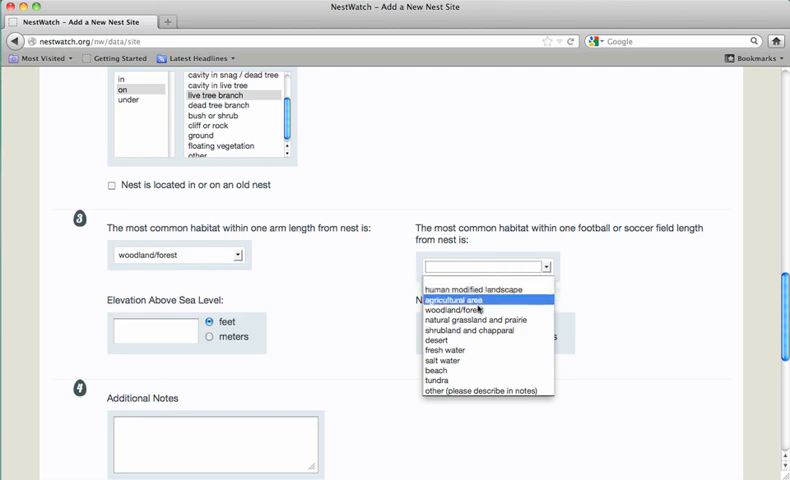
left_click(451, 311)
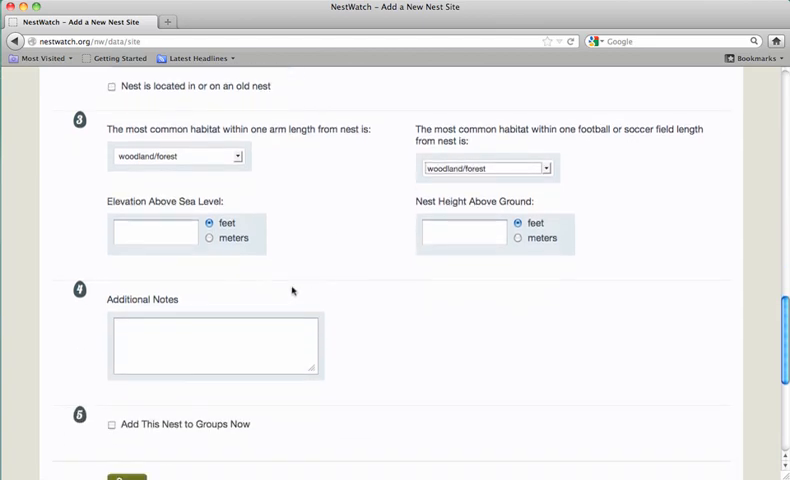
left_click(155, 231)
type("500")
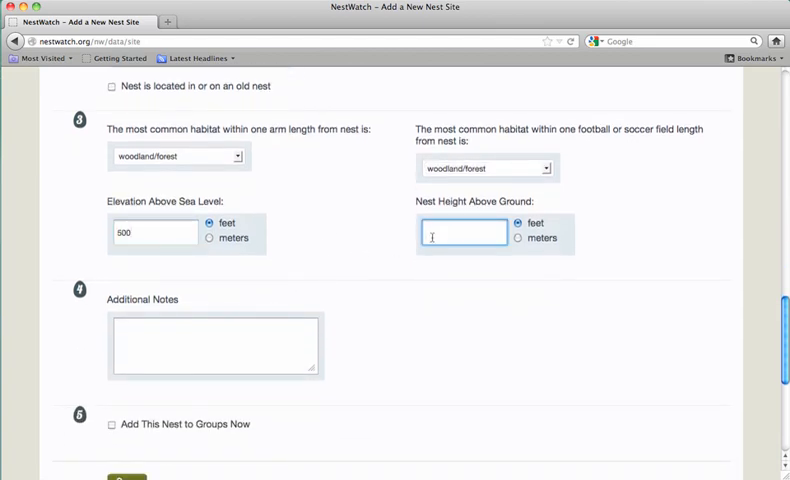
type("10")
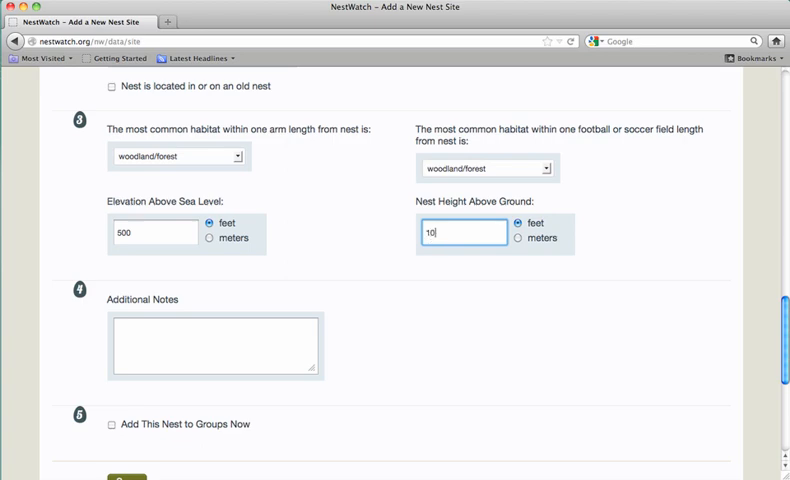
- Add the note 'In an oak tree' in Additional Notes
scroll("down", 3)
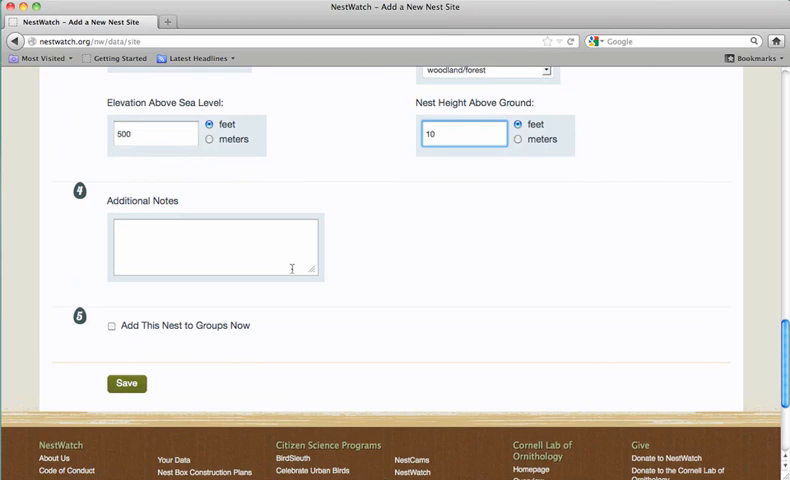
left_click(215, 245)
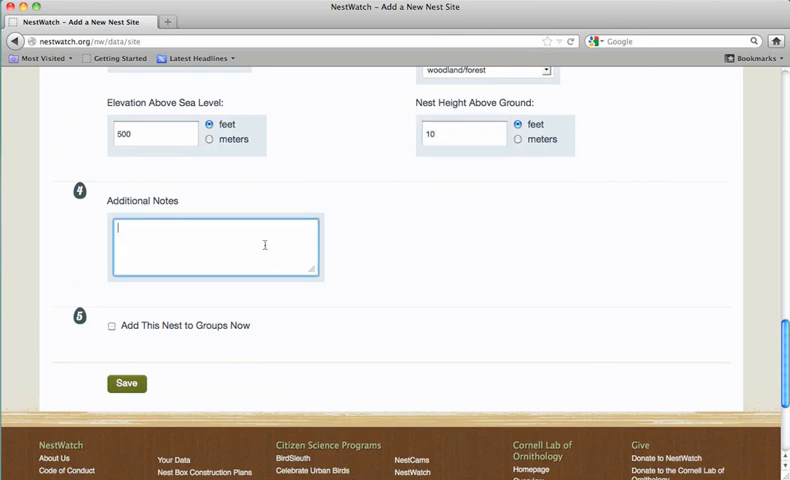
type("In a")
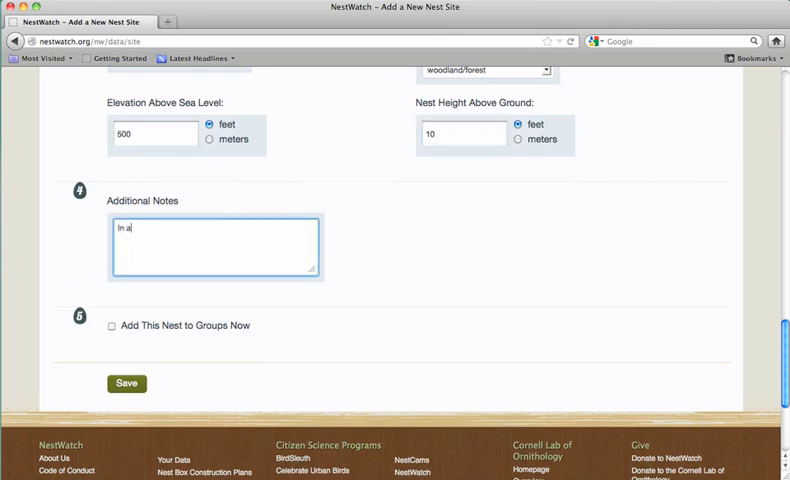
type("n oak tree")
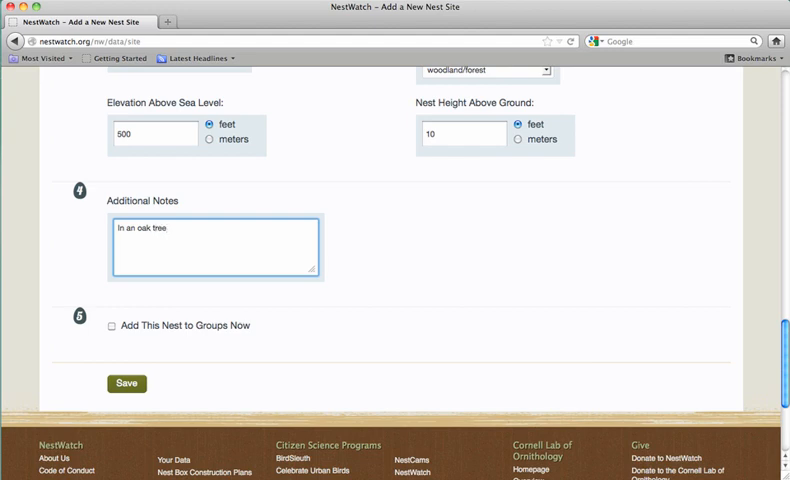
- Try then clear the group options, and save 'My nest' without joining any group
scroll("down", 3)
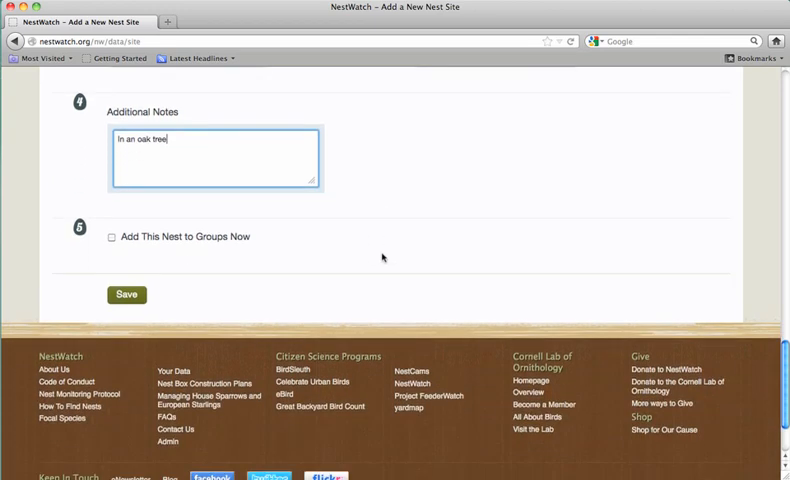
left_click(111, 238)
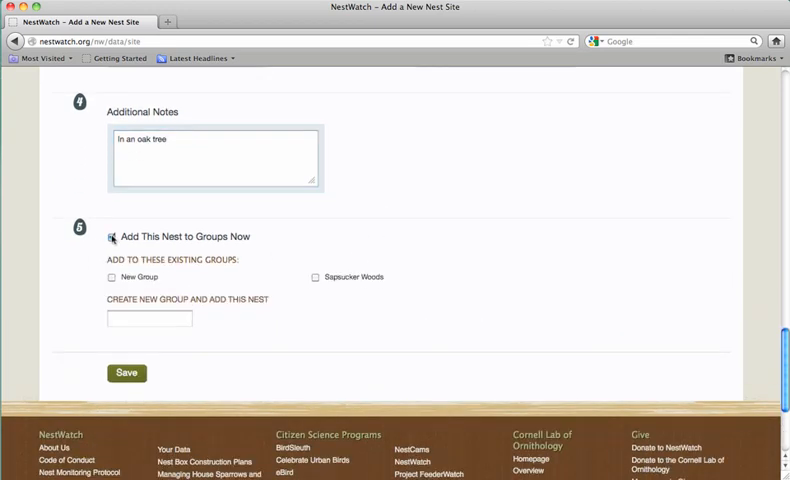
left_click(111, 236)
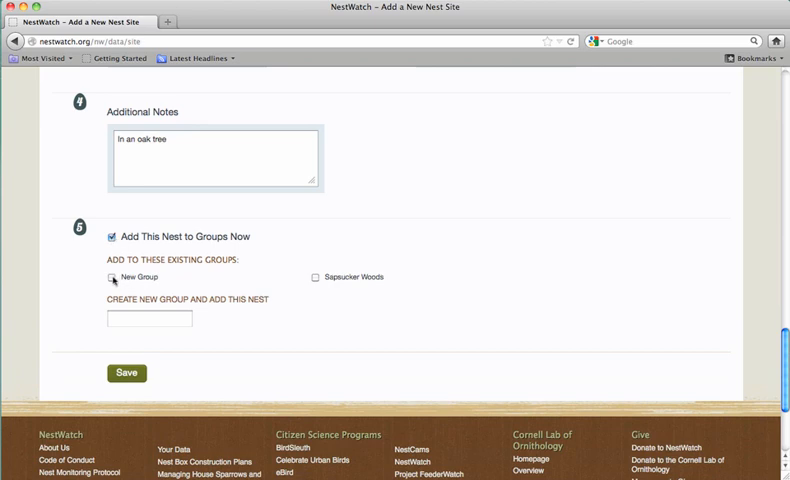
left_click(314, 277)
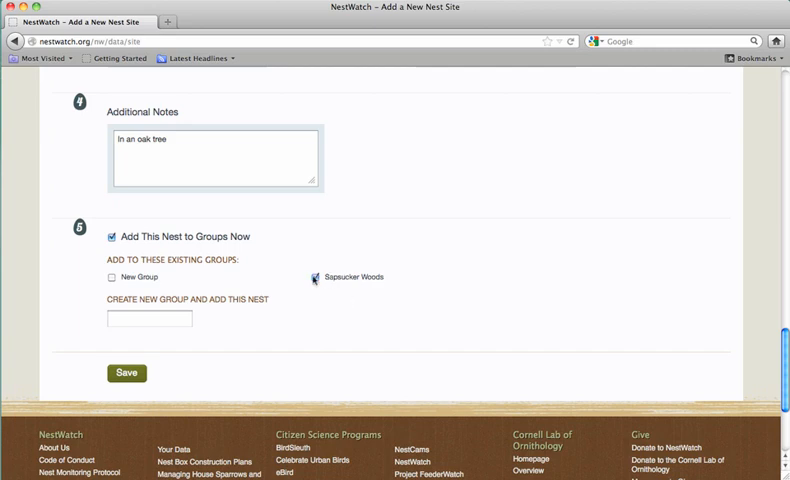
left_click(111, 237)
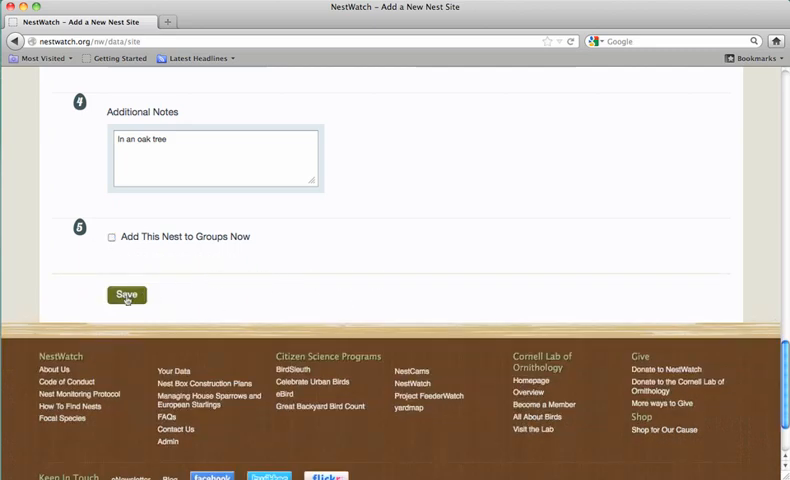
left_click(126, 294)
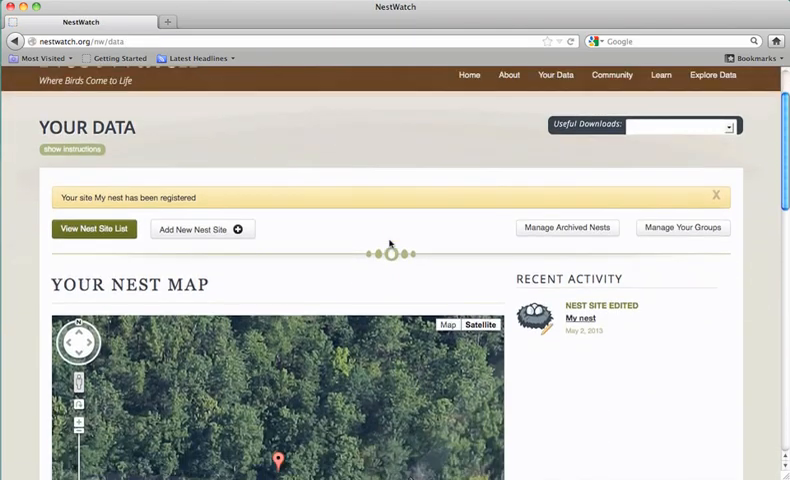
- Scroll down to Your Nest Map to find the My nest marker
scroll("down", 3)
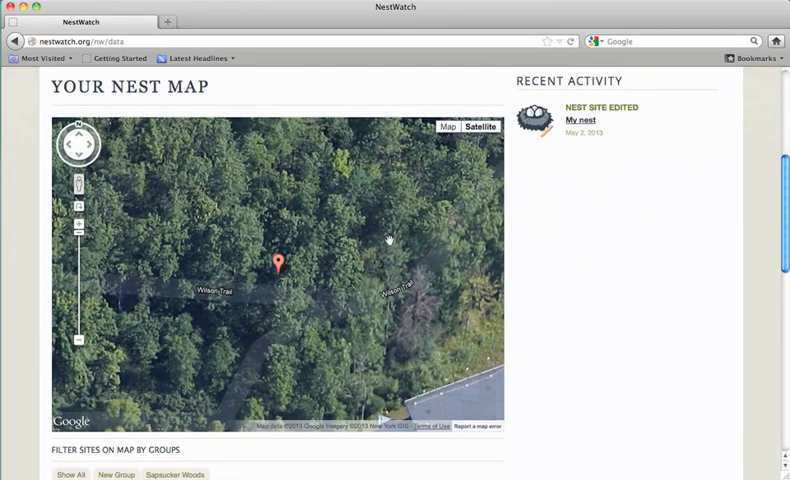
scroll("down", 3)
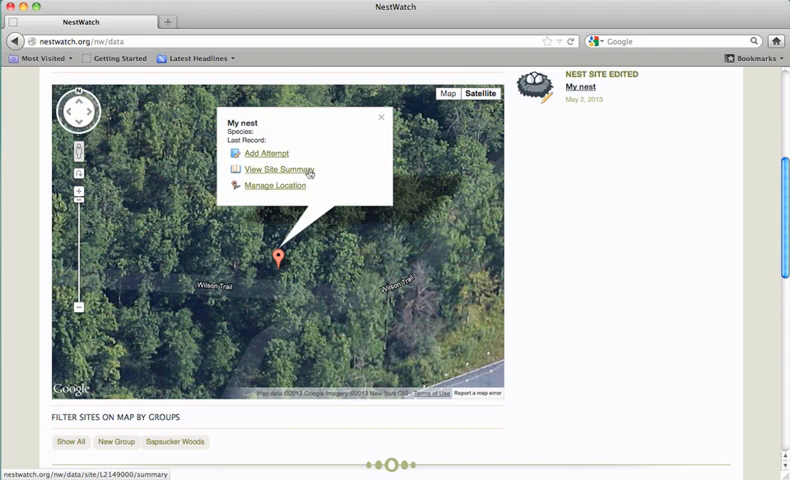
mouse_move(336, 141)
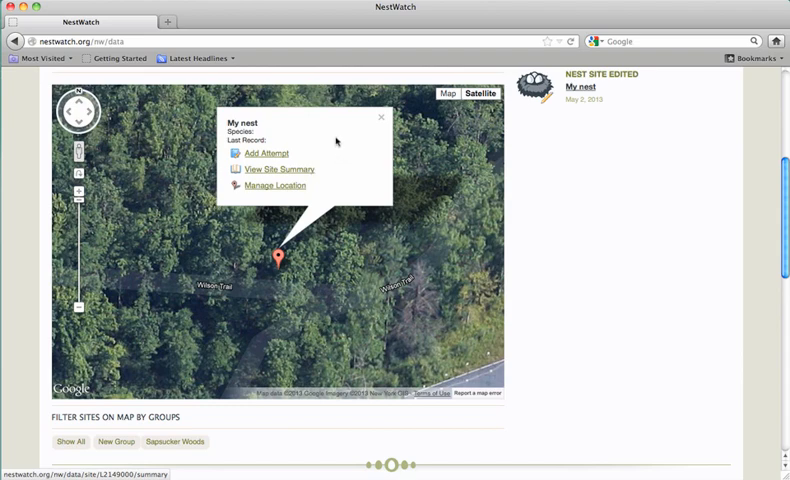